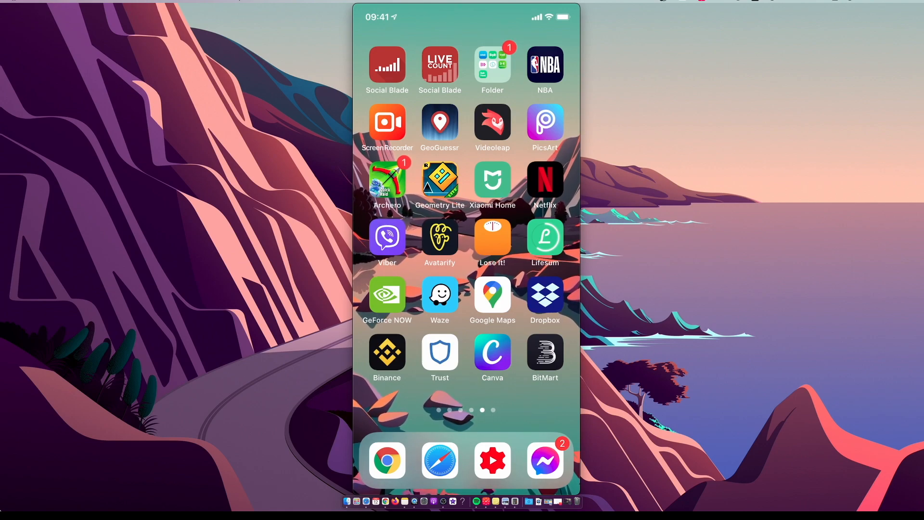
Launch Trust Wallet from the home screen to show the main wallet's token list.
click(440, 352)
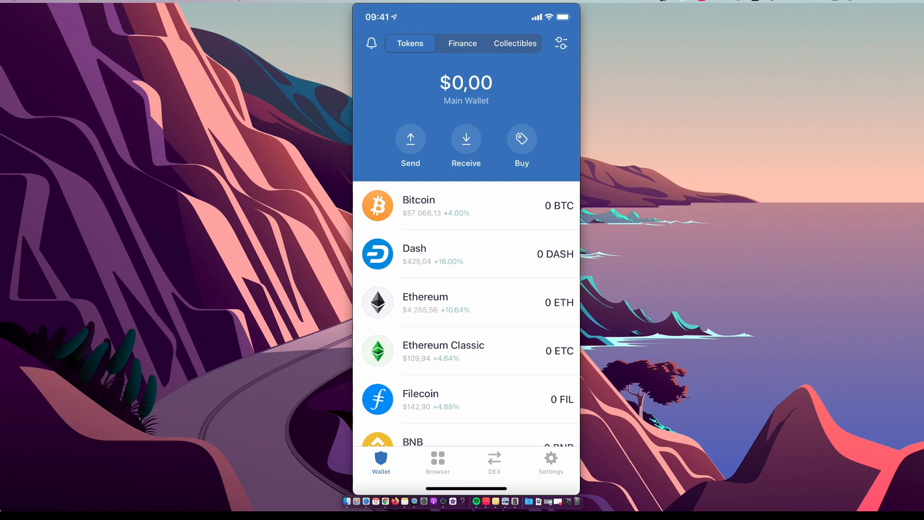
click(521, 140)
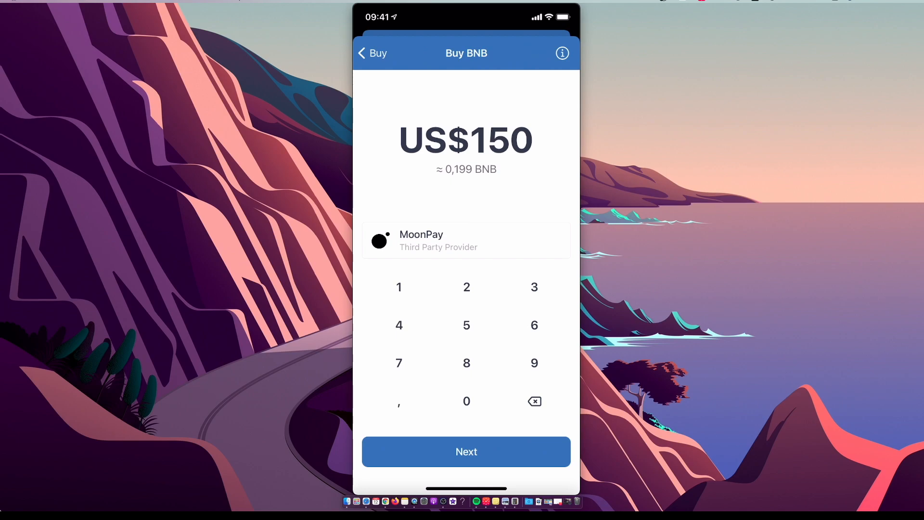
click(371, 53)
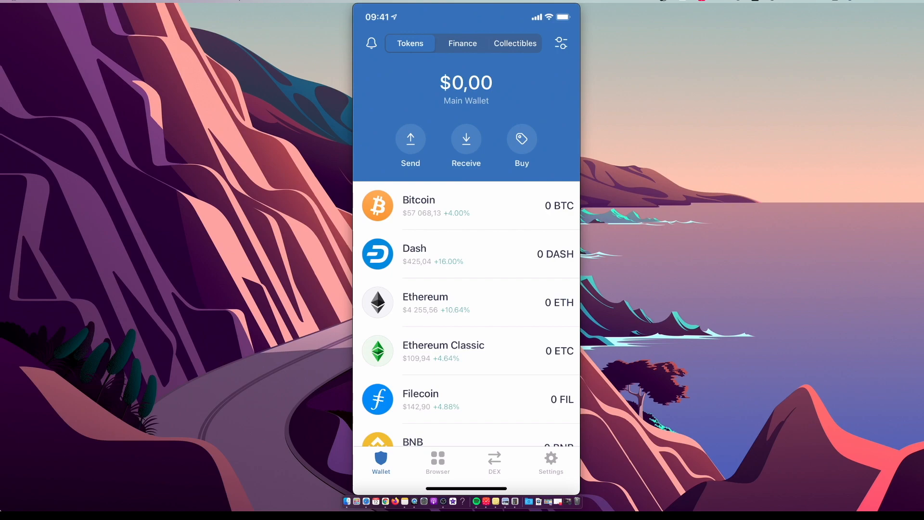
View the BNB receiving address with its QR code, then leave that screen.
click(466, 141)
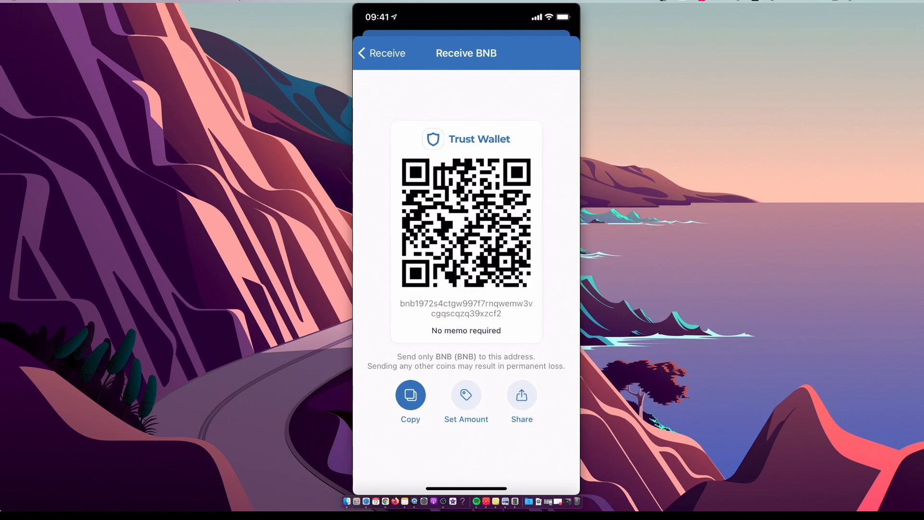
click(380, 53)
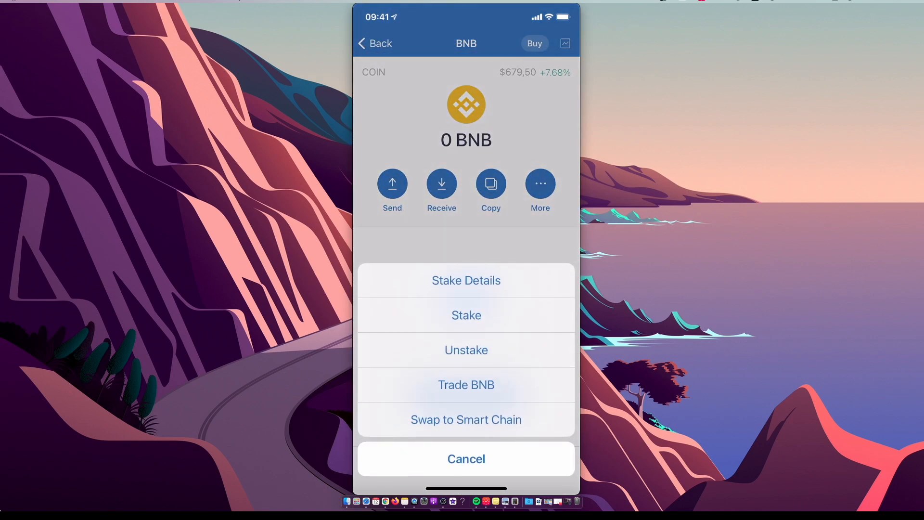
Bring up the BNB Swap to Smart Chain panel, then dismiss it back to the token list.
click(466, 419)
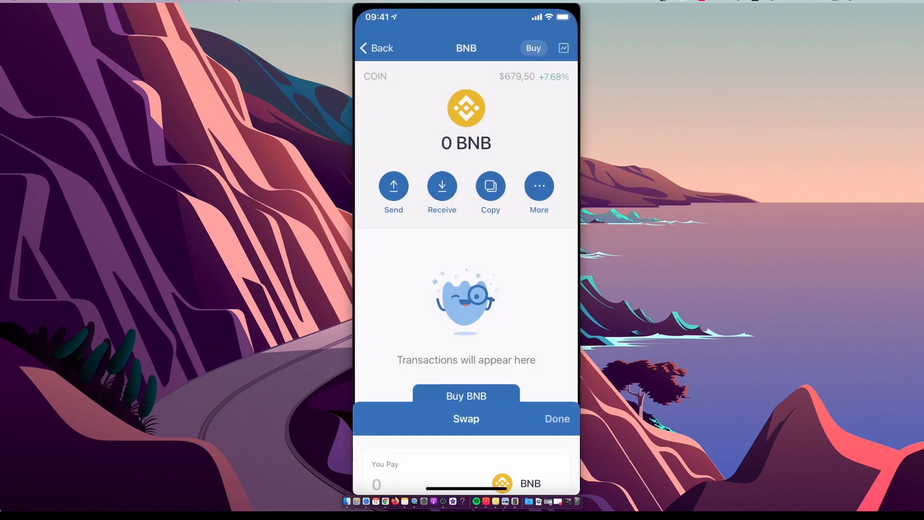
click(377, 48)
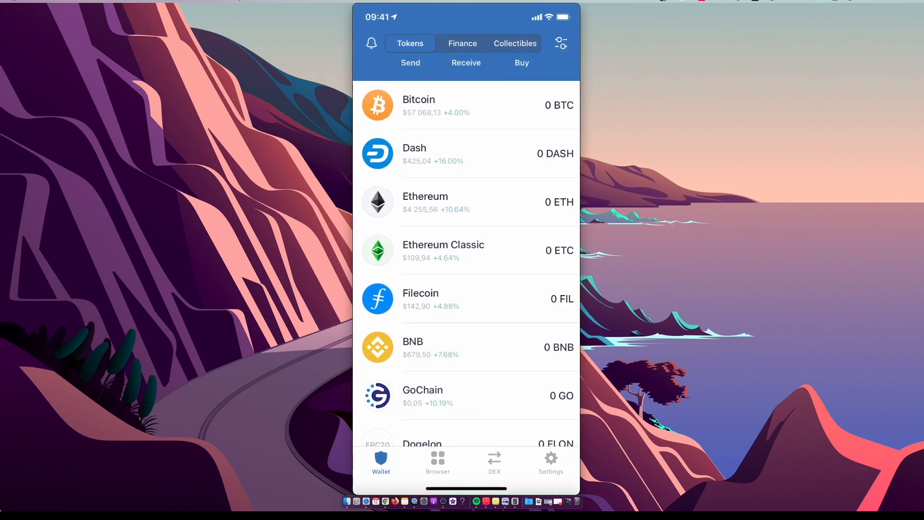
Open PancakeSwap from the DApp browser's popular list and connect the wallet to it.
click(437, 461)
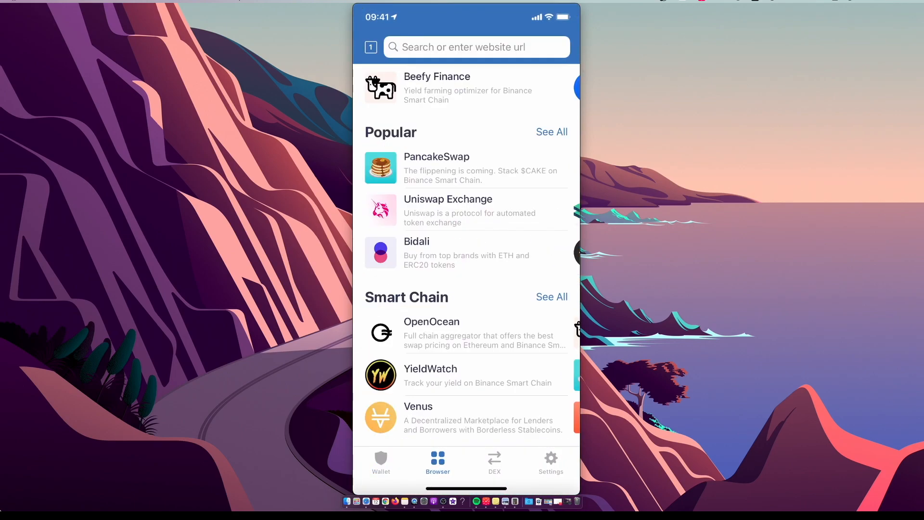
click(436, 167)
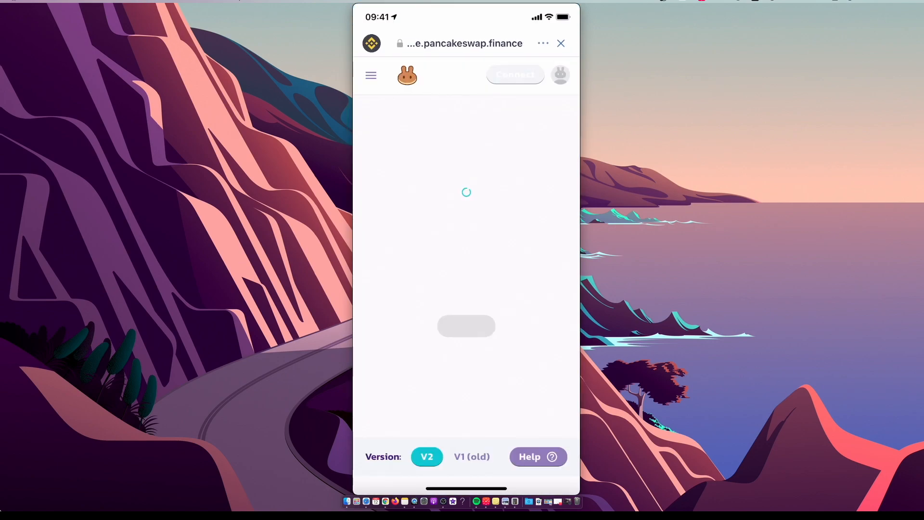
click(514, 74)
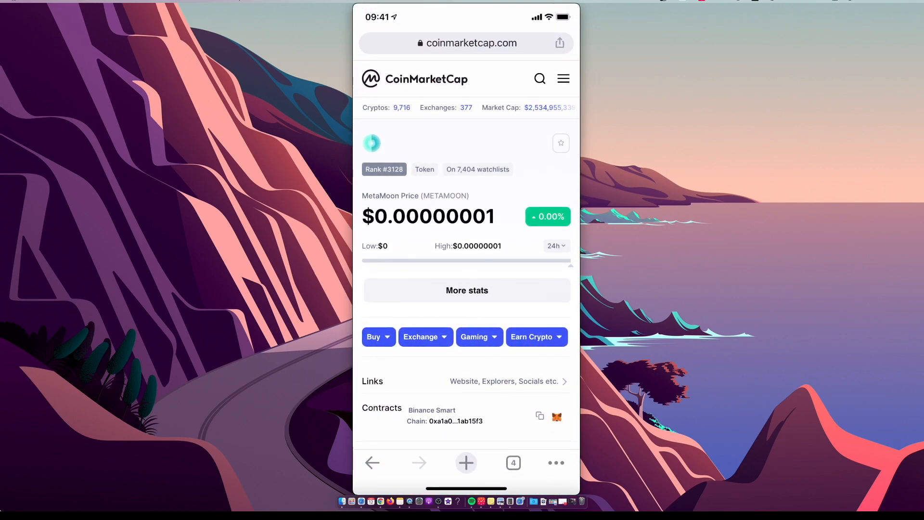
Scroll the CoinMarketCap MetaMoon page to its Contracts section for the BscScan token link.
scroll(down, 3)
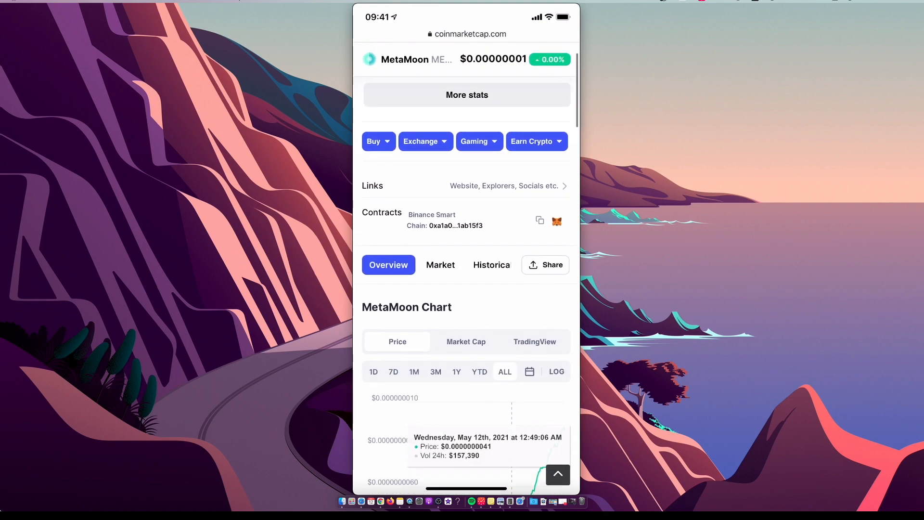
scroll(up, 3)
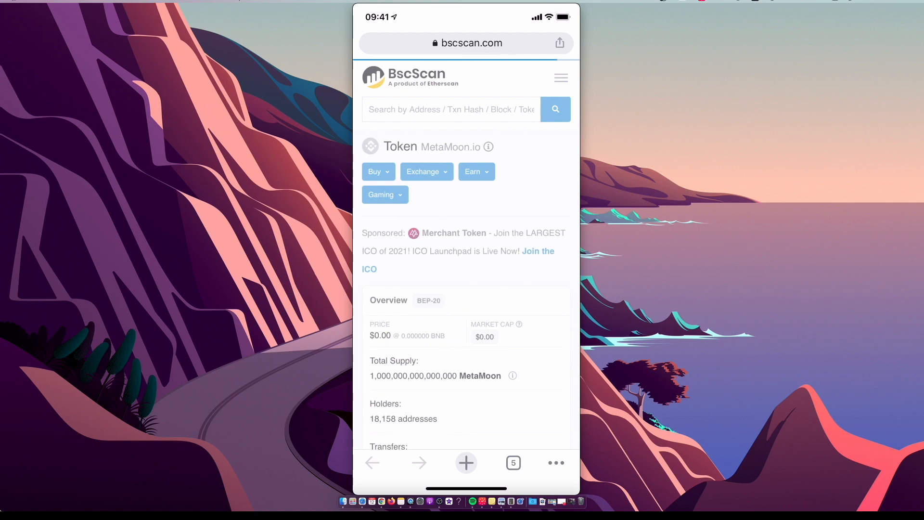
scroll(down, 3)
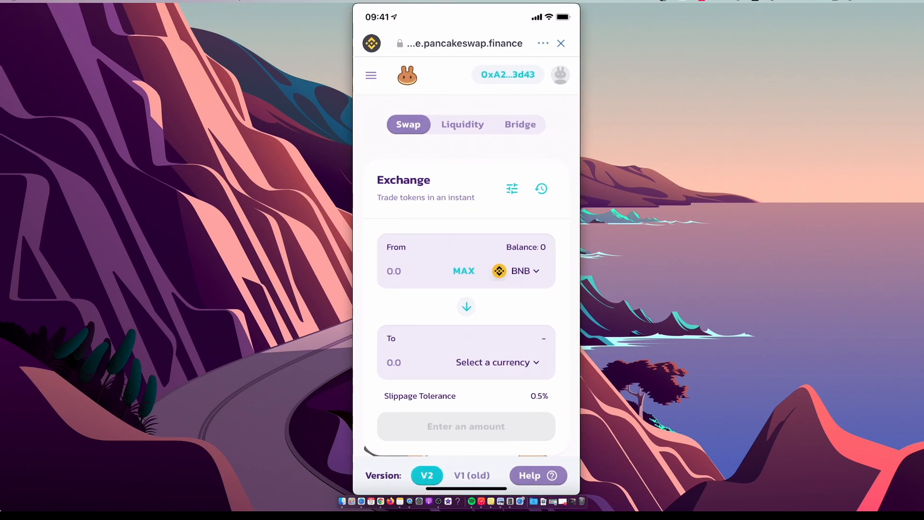
Choose MetaMoon, found by its pasted contract address, as the token to receive for BNB.
click(493, 362)
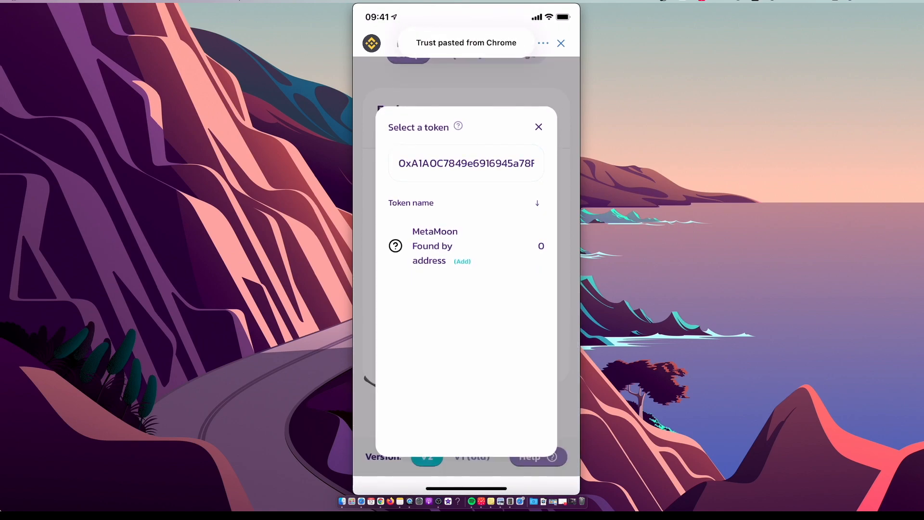
click(434, 245)
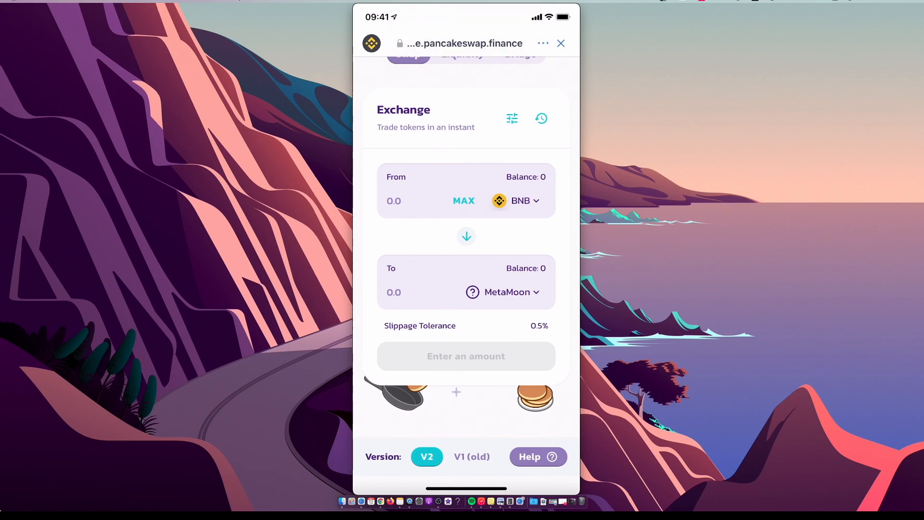
scroll(up, 3)
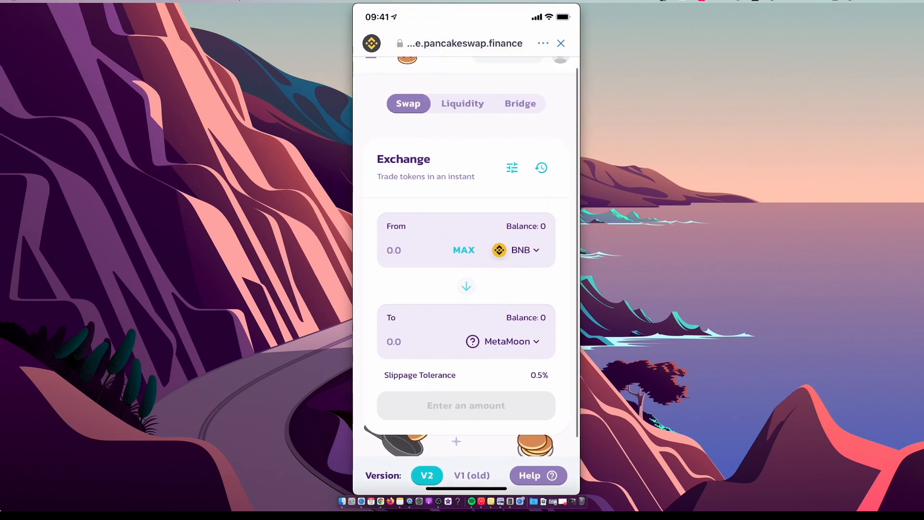